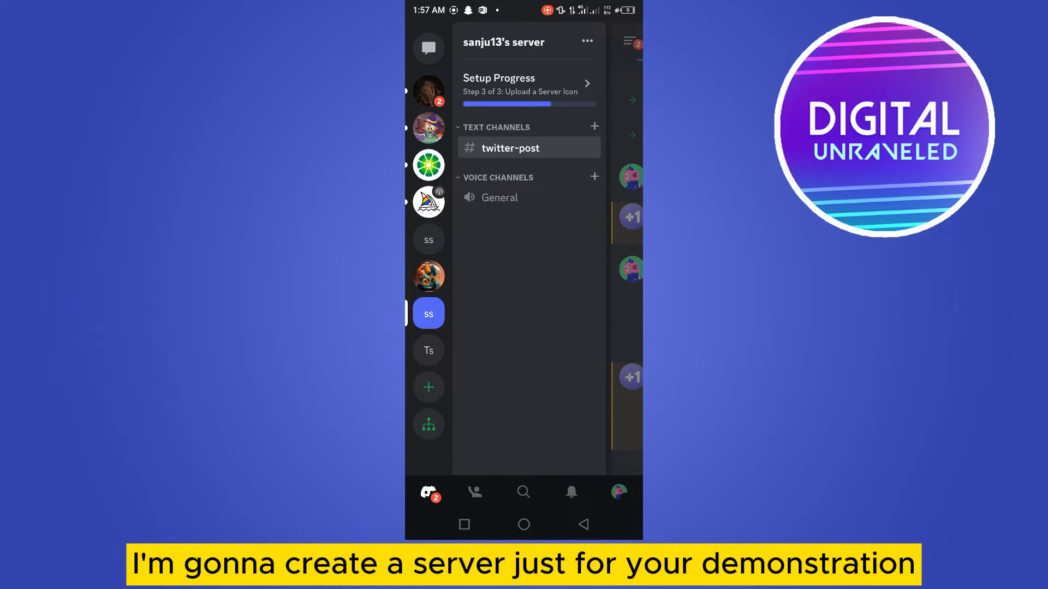
Create a new server from scratch via Create My Own, keeping the default name
{"action": "left_click", "coordinate": [428, 386]}
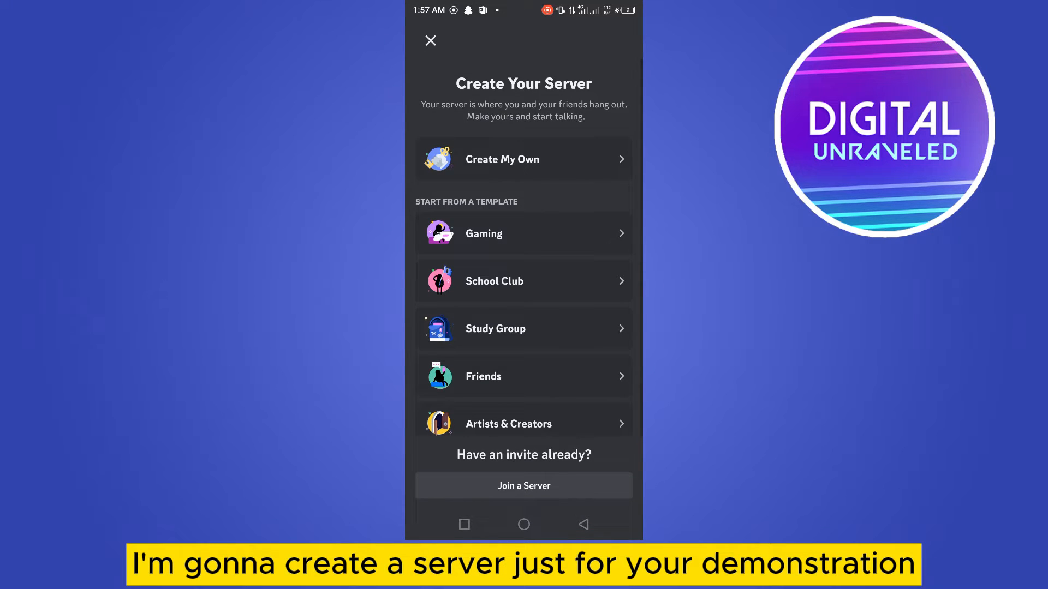
{"action": "left_click", "coordinate": [523, 159]}
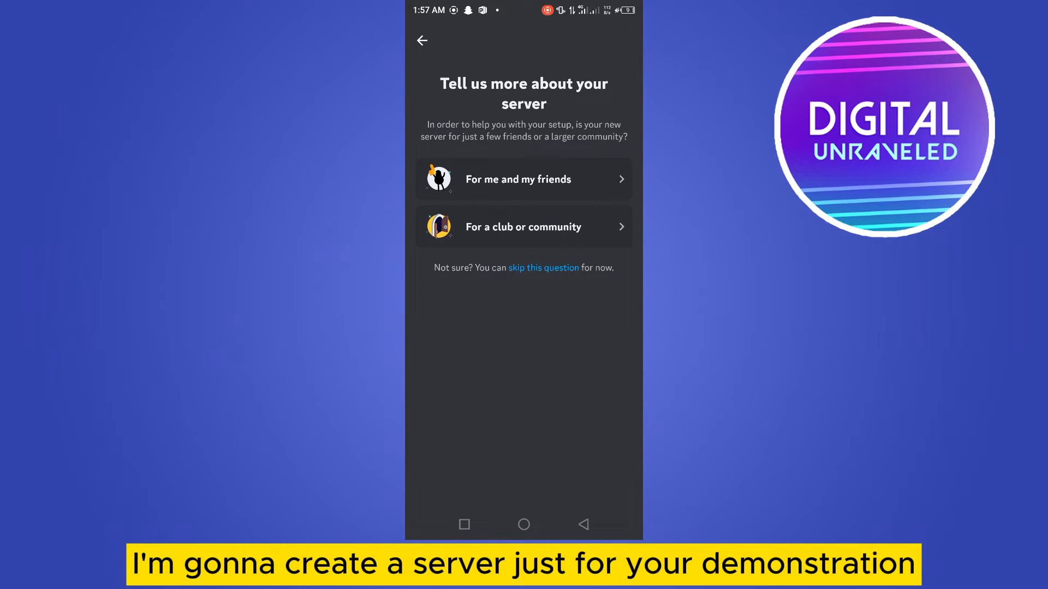
{"action": "left_click", "coordinate": [524, 179]}
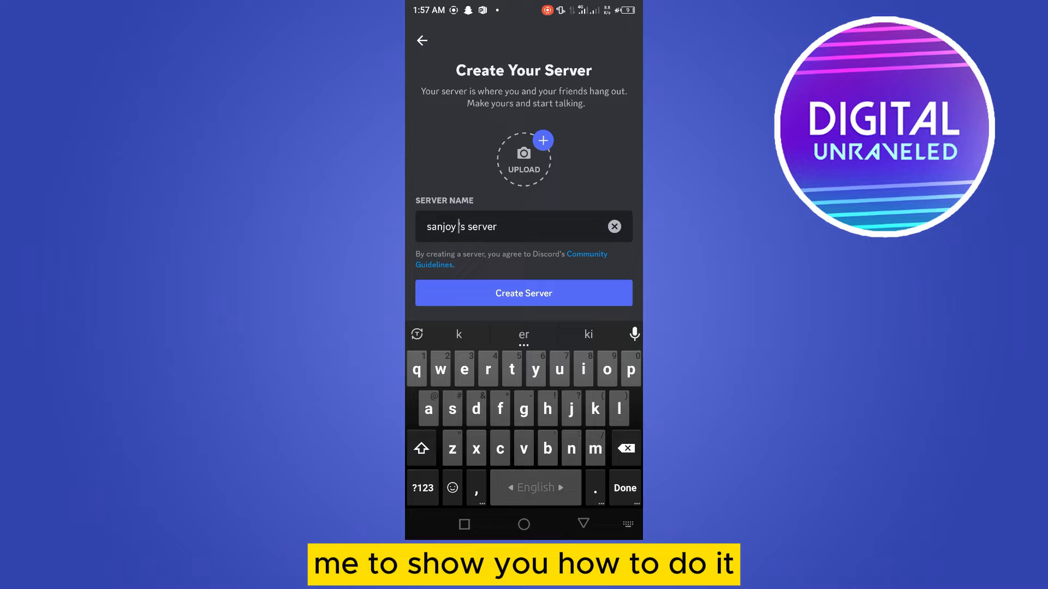
{"action": "left_click", "coordinate": [523, 292]}
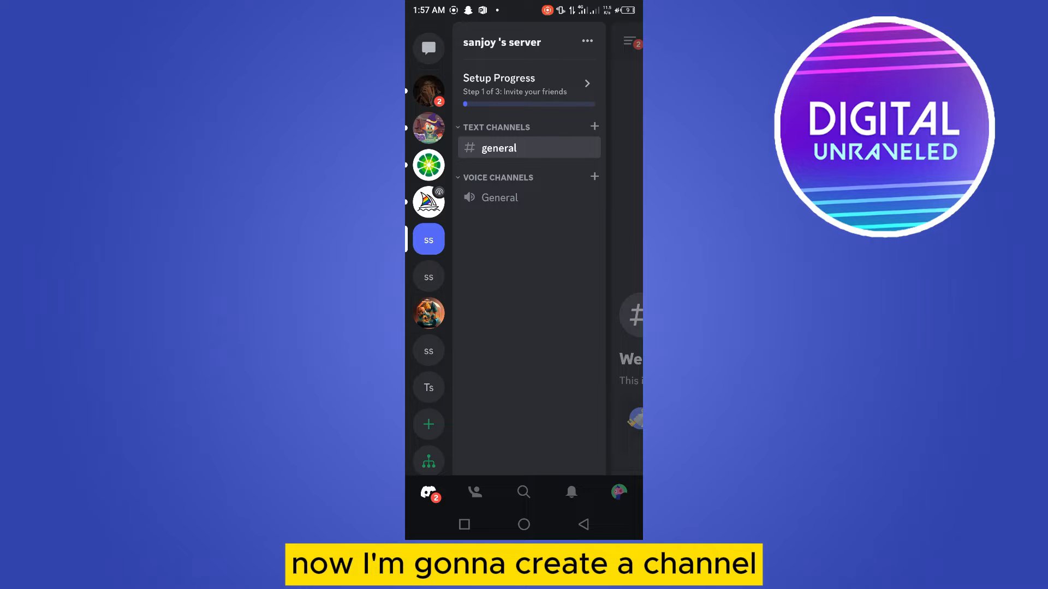
Add a new text channel named test-1 to the server
{"action": "left_click", "coordinate": [593, 127]}
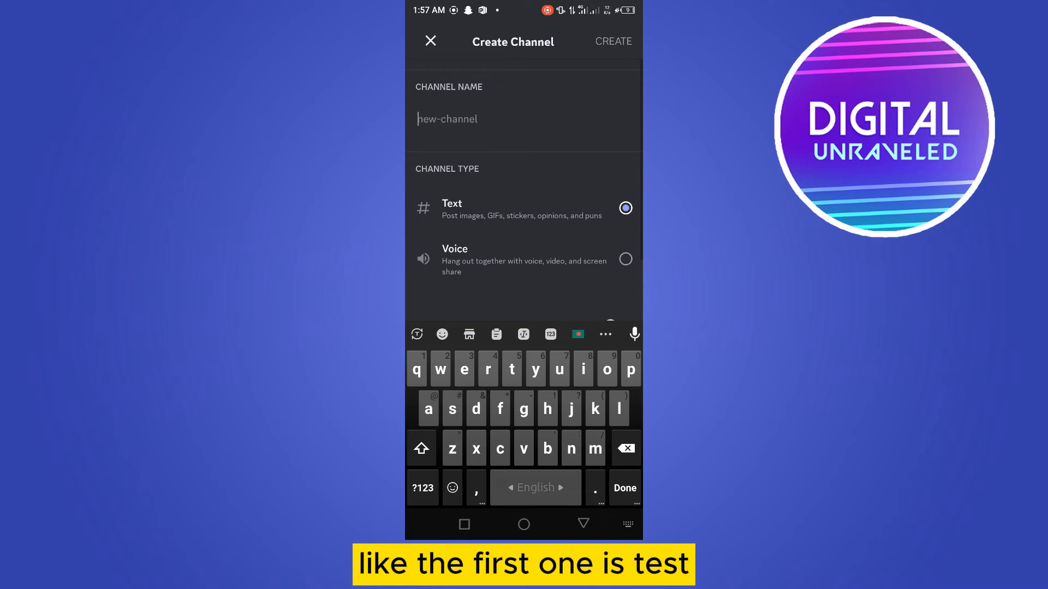
{"action": "type", "text": "test"}
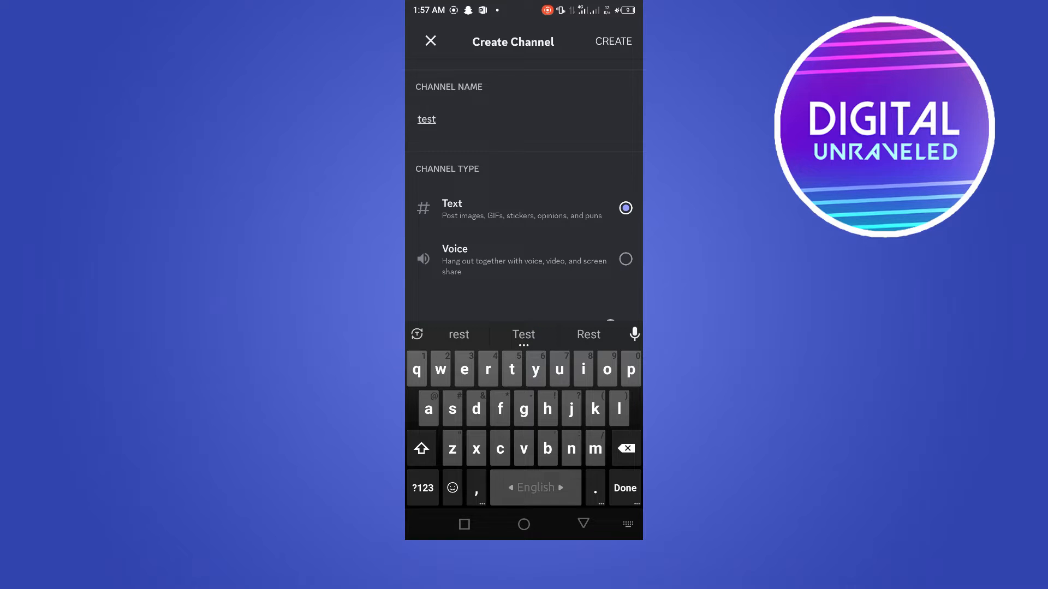
{"action": "type", "text": "-1"}
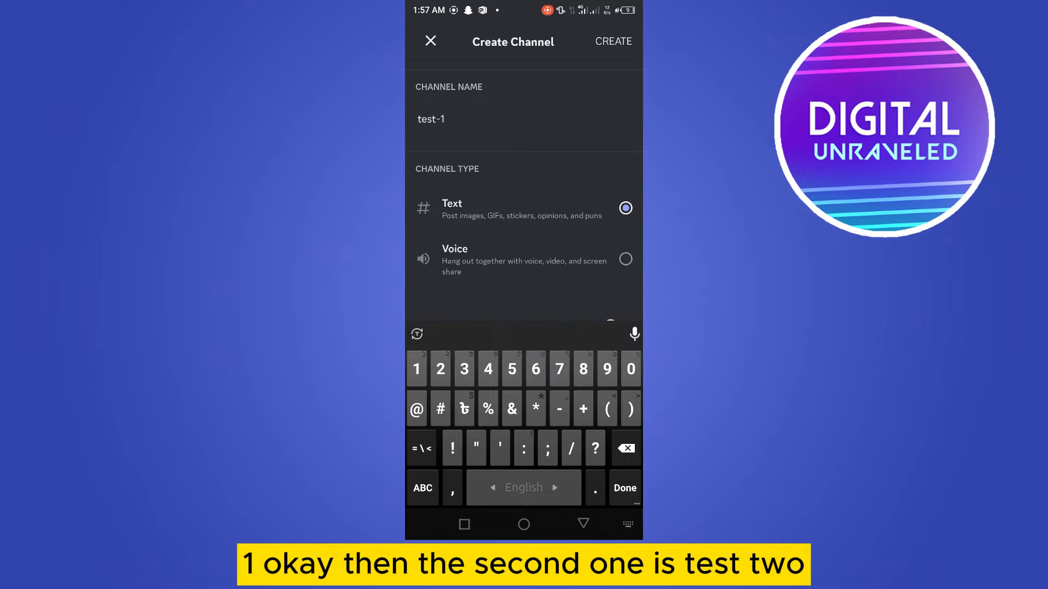
{"action": "left_click", "coordinate": [611, 41]}
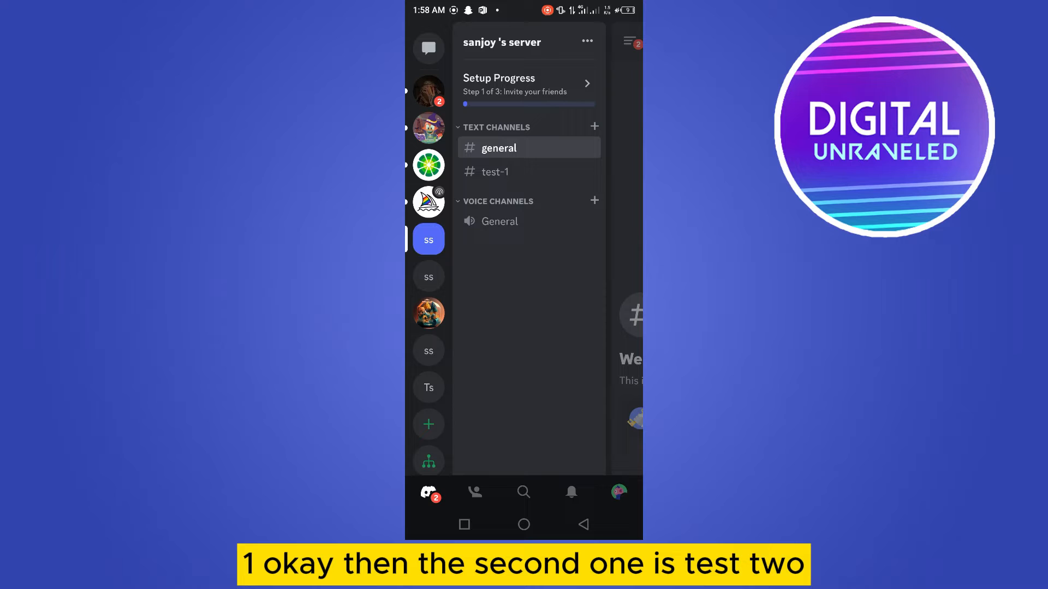
Add a second text channel named test-2 to the server
{"action": "left_click", "coordinate": [593, 127]}
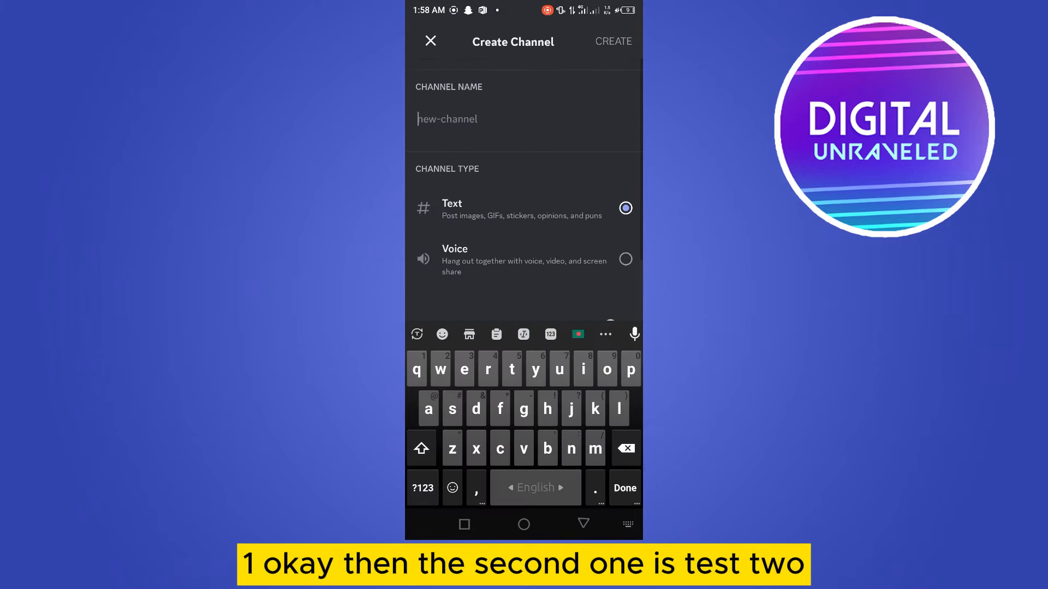
{"action": "type", "text": "test-"}
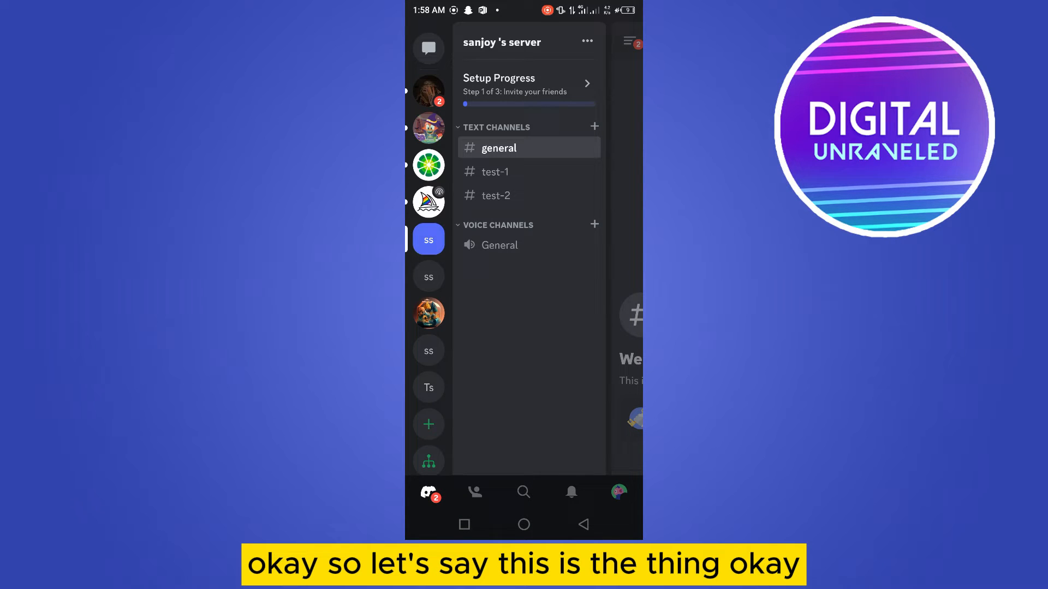
Bring up Channel Settings for the general text channel
{"action": "left_click", "coordinate": [499, 148]}
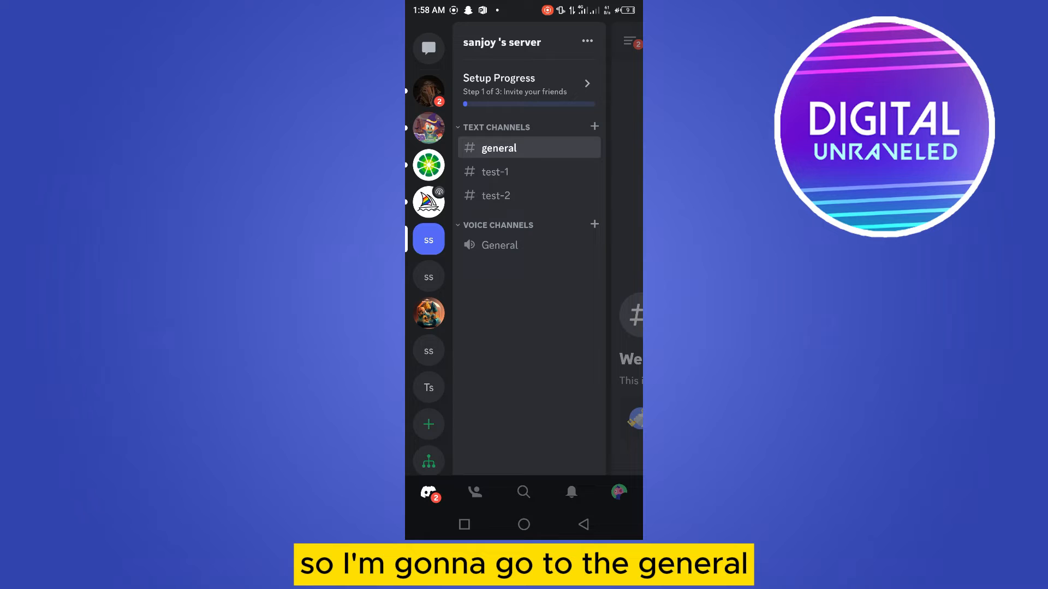
{"action": "left_click", "coordinate": [499, 147]}
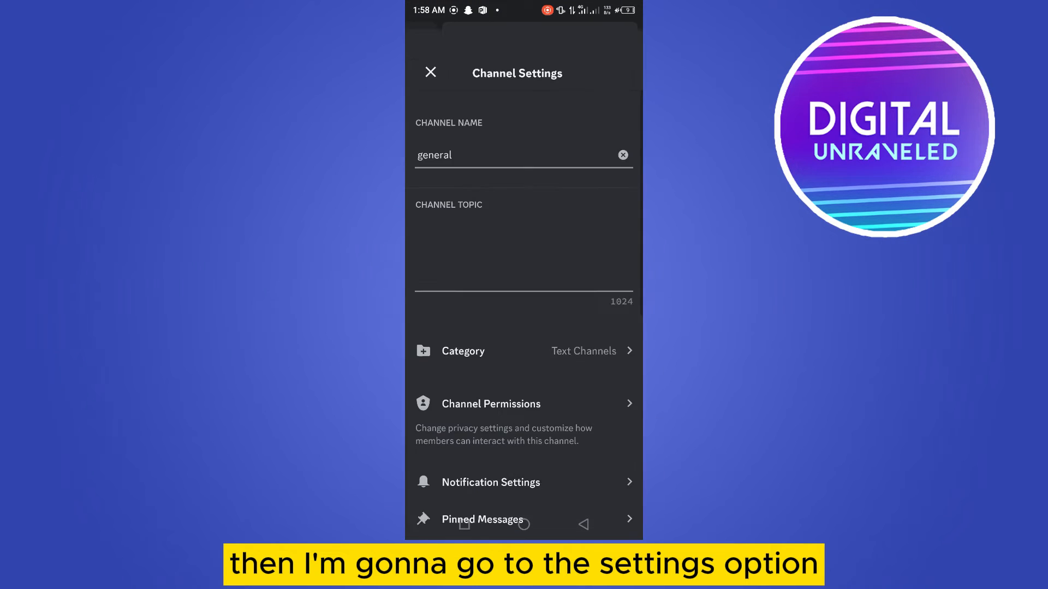
{"action": "scroll", "scroll_direction": "down", "scroll_amount": 3}
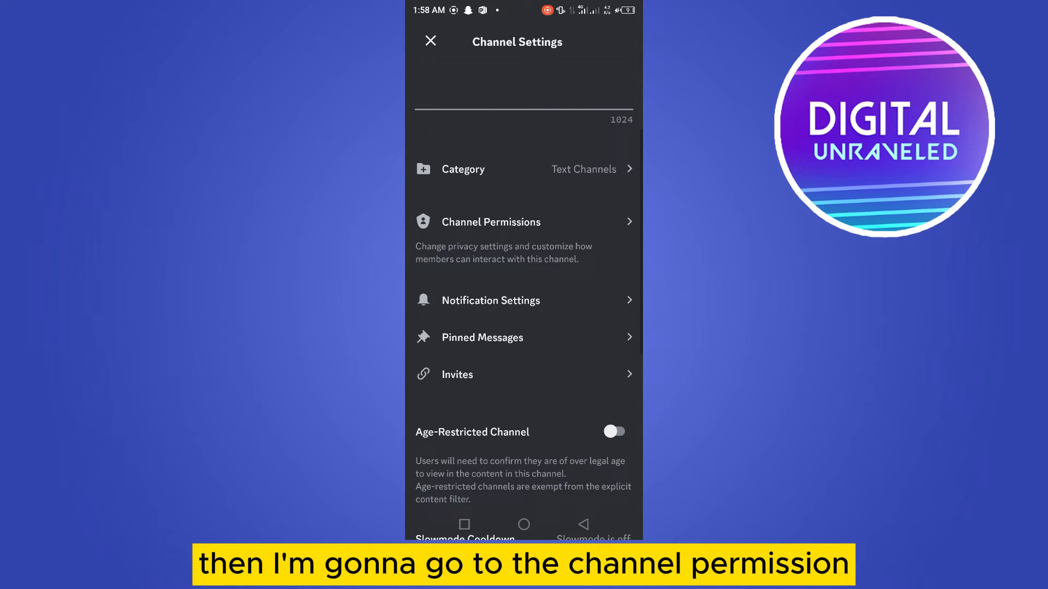
{"action": "left_click", "coordinate": [491, 222]}
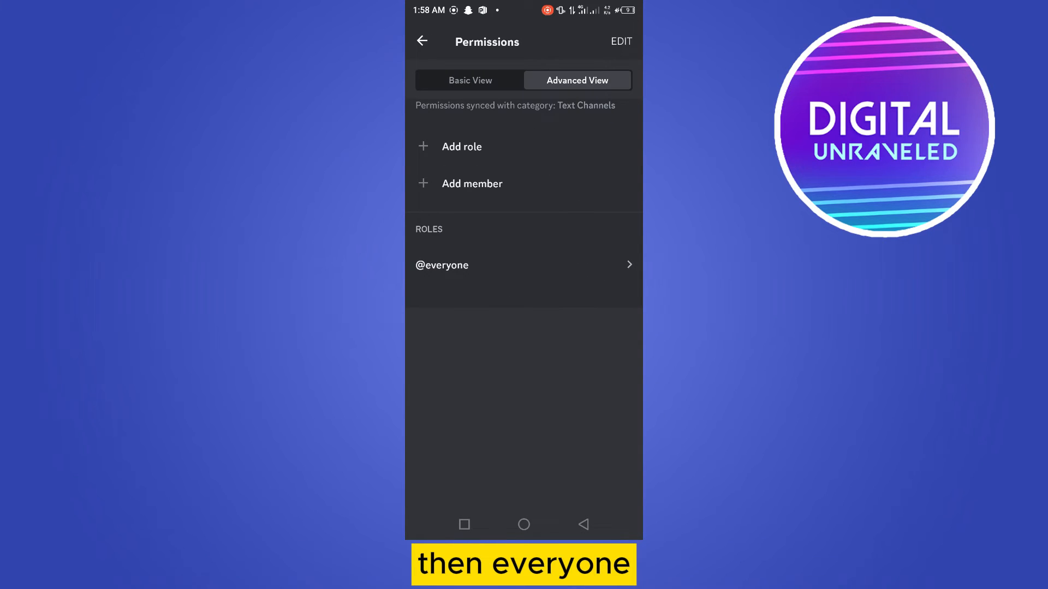
{"action": "left_click", "coordinate": [442, 264]}
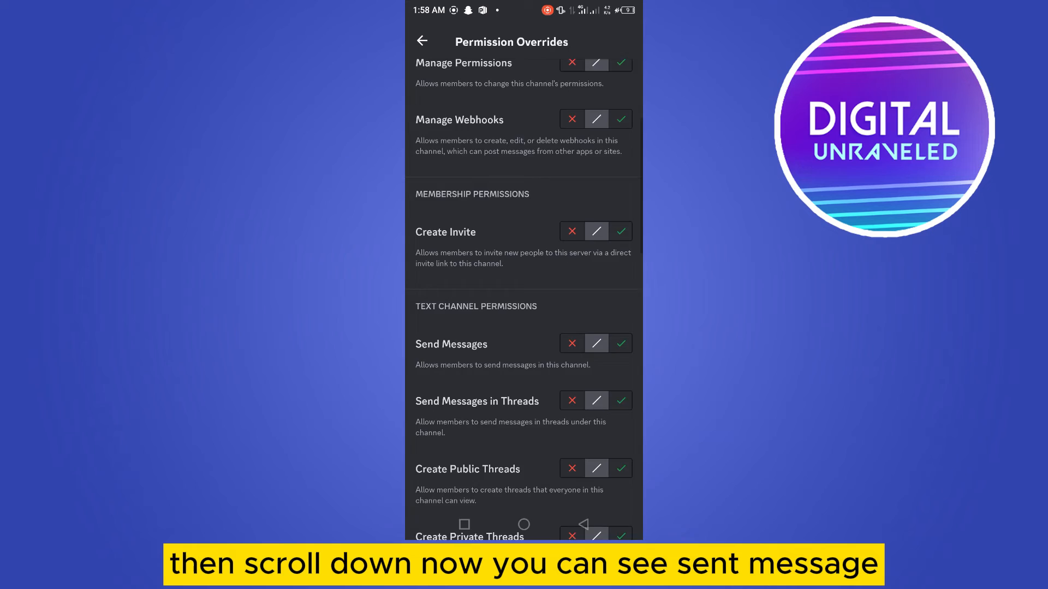
{"action": "scroll", "scroll_direction": "down", "scroll_amount": 3}
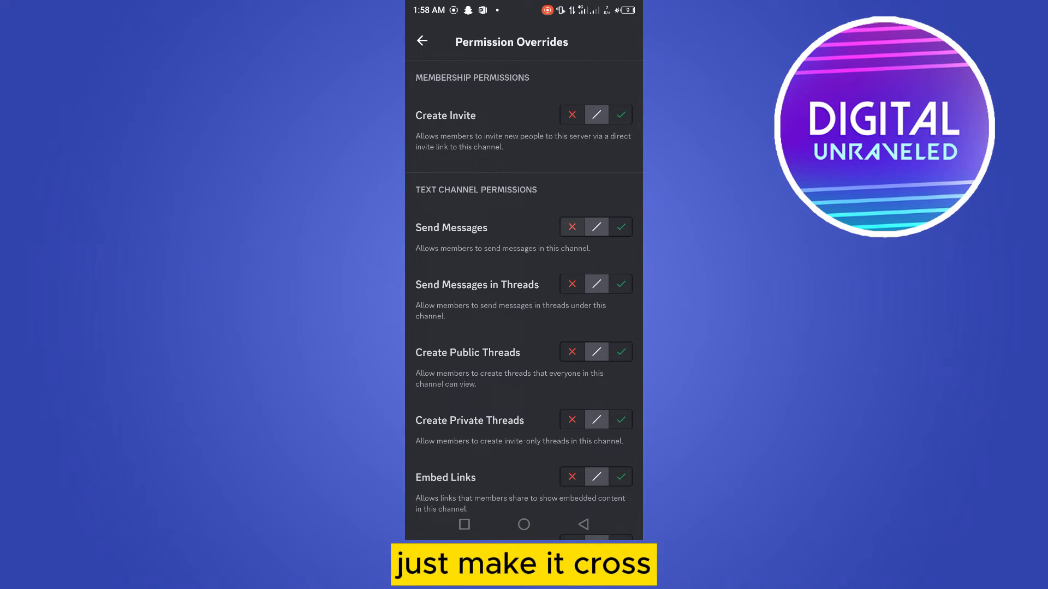
{"action": "left_click", "coordinate": [571, 227]}
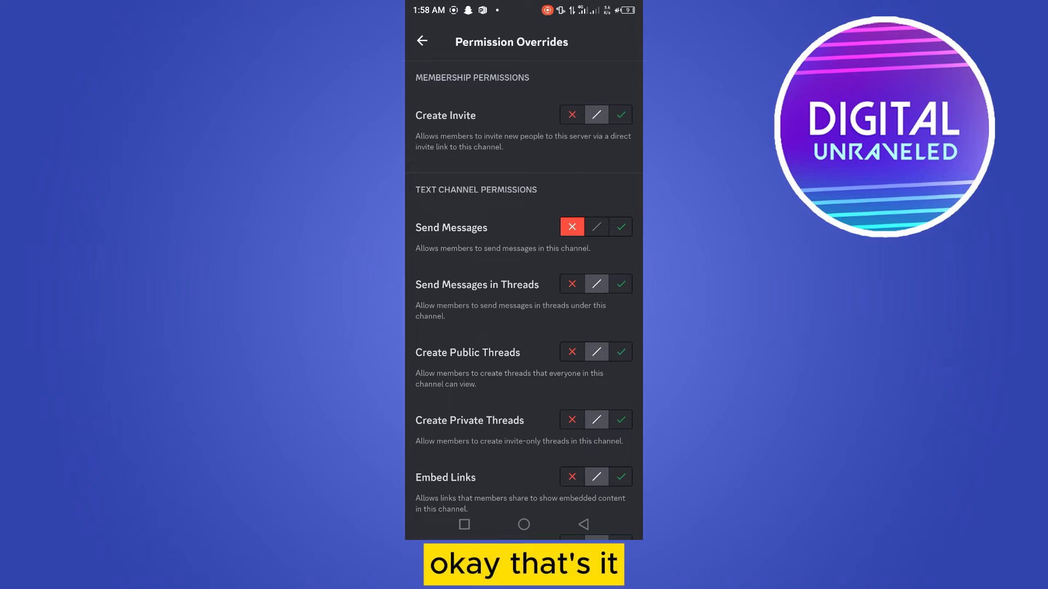
{"action": "left_click", "coordinate": [421, 40]}
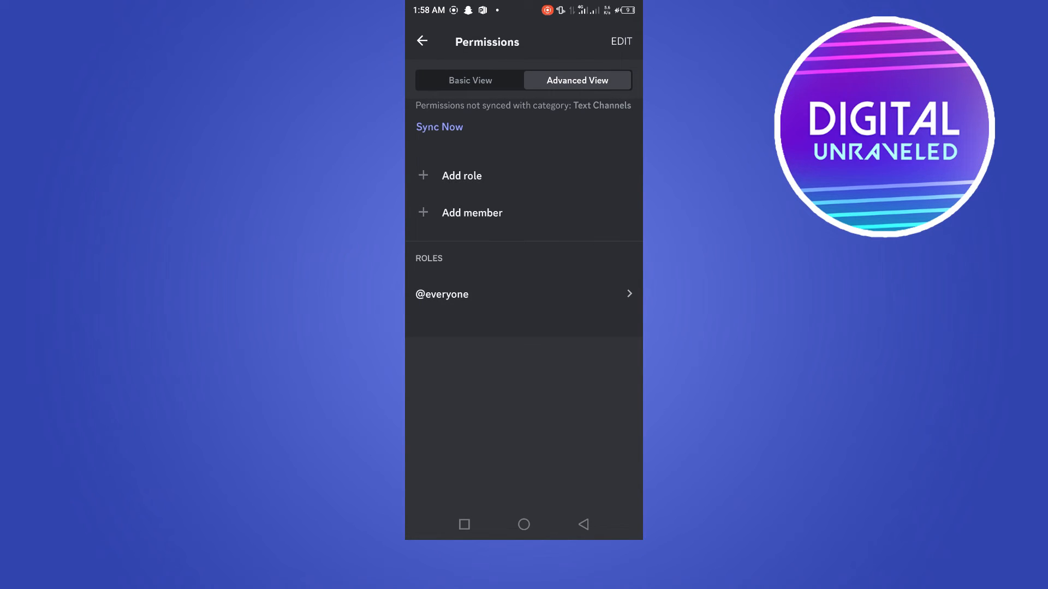
{"action": "left_click", "coordinate": [423, 40]}
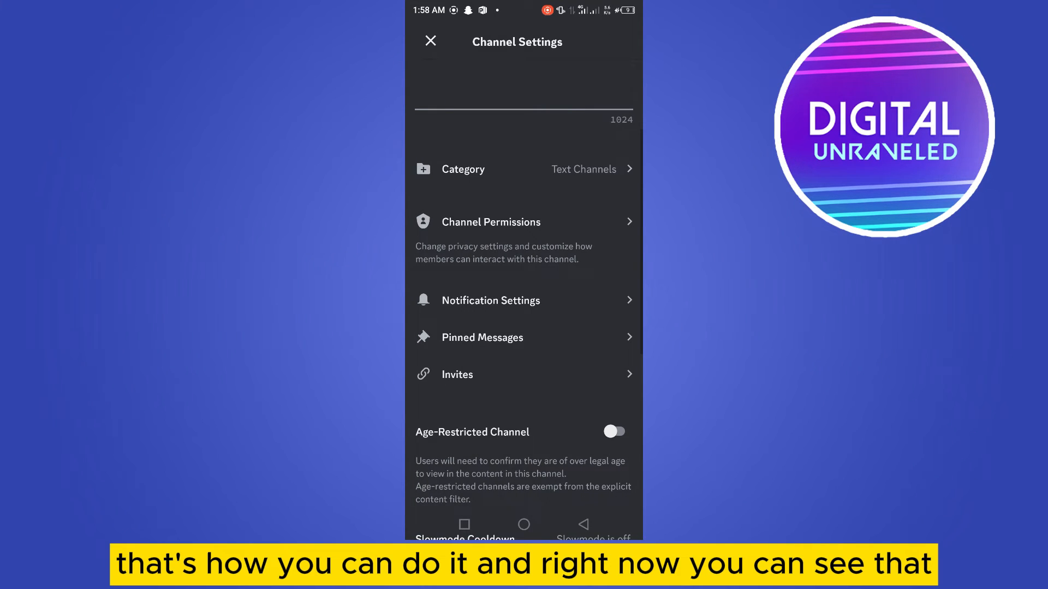
Close Channel Settings to return to the server's channel list
{"action": "left_click", "coordinate": [431, 41]}
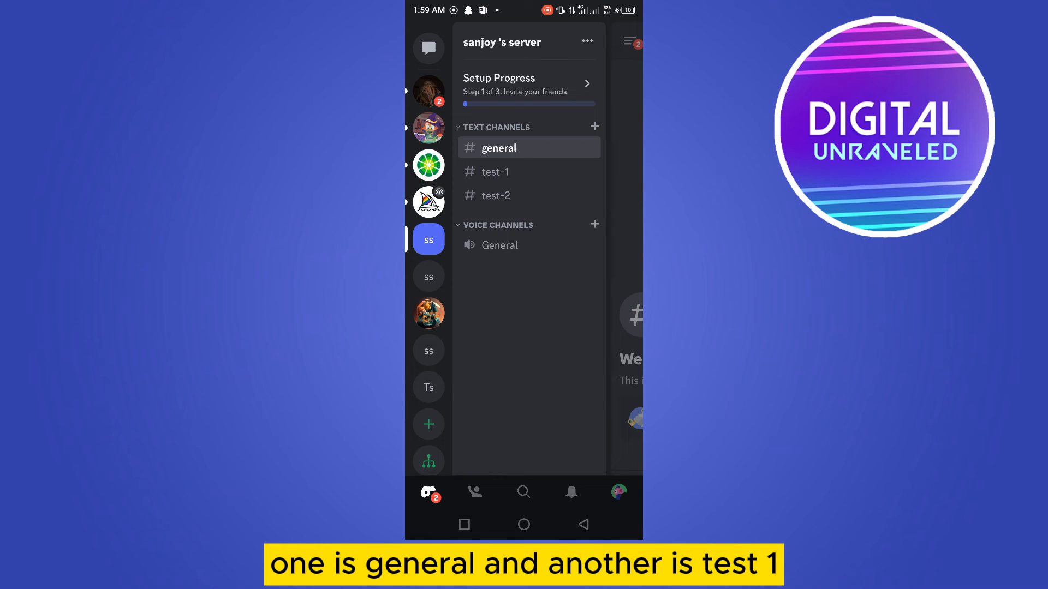
{"action": "left_click", "coordinate": [495, 172]}
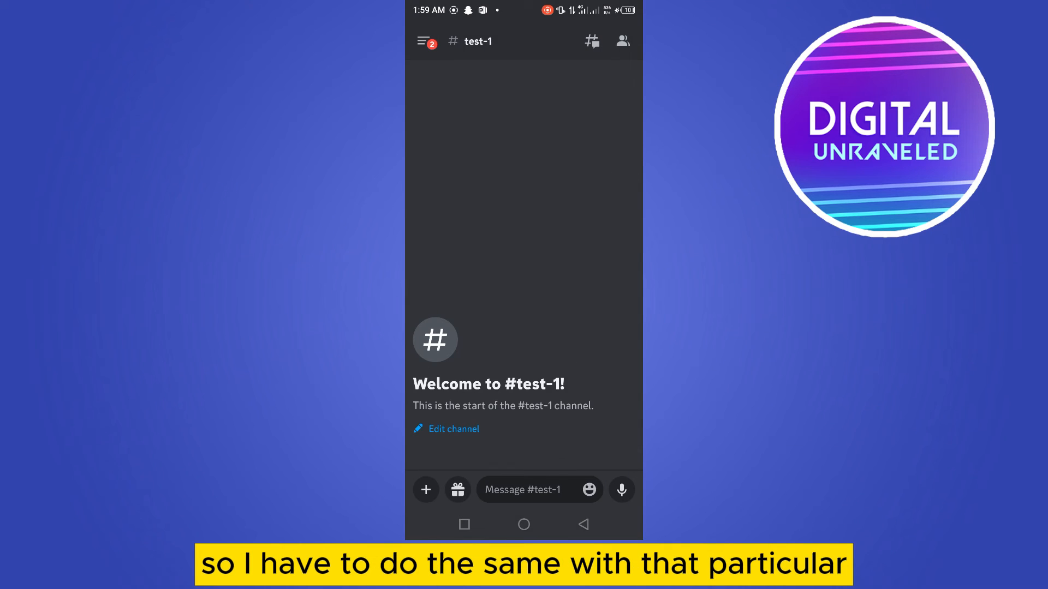
{"action": "left_click", "coordinate": [621, 40]}
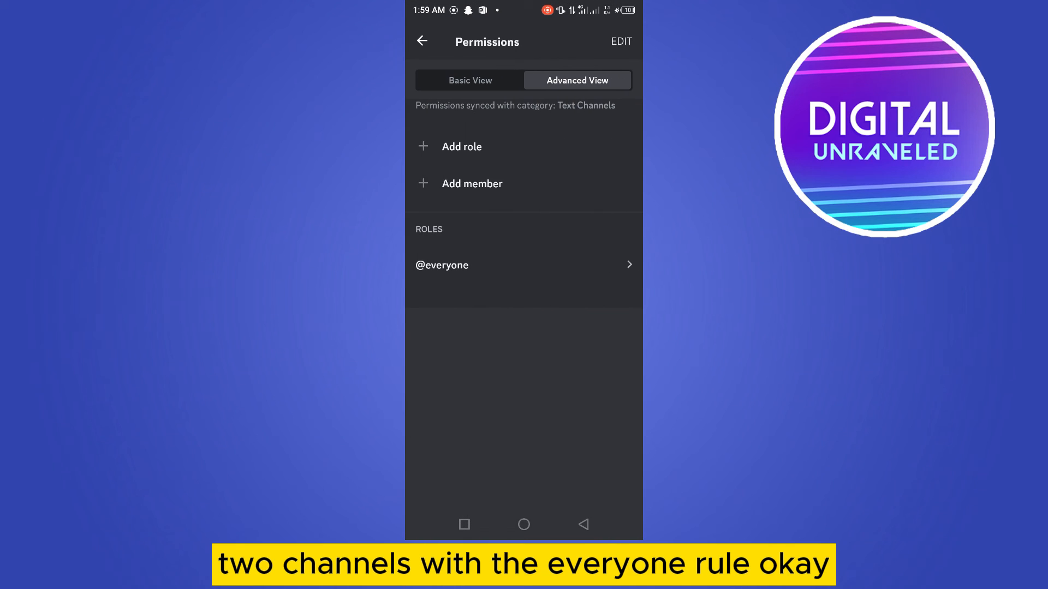
{"action": "left_click", "coordinate": [441, 265]}
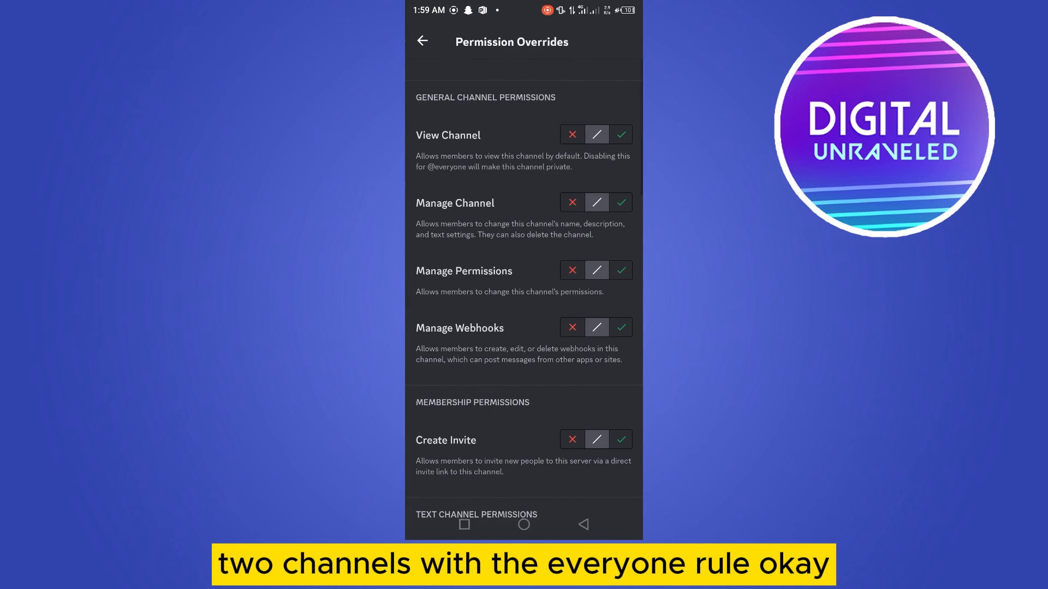
{"action": "scroll", "scroll_direction": "down", "scroll_amount": 3}
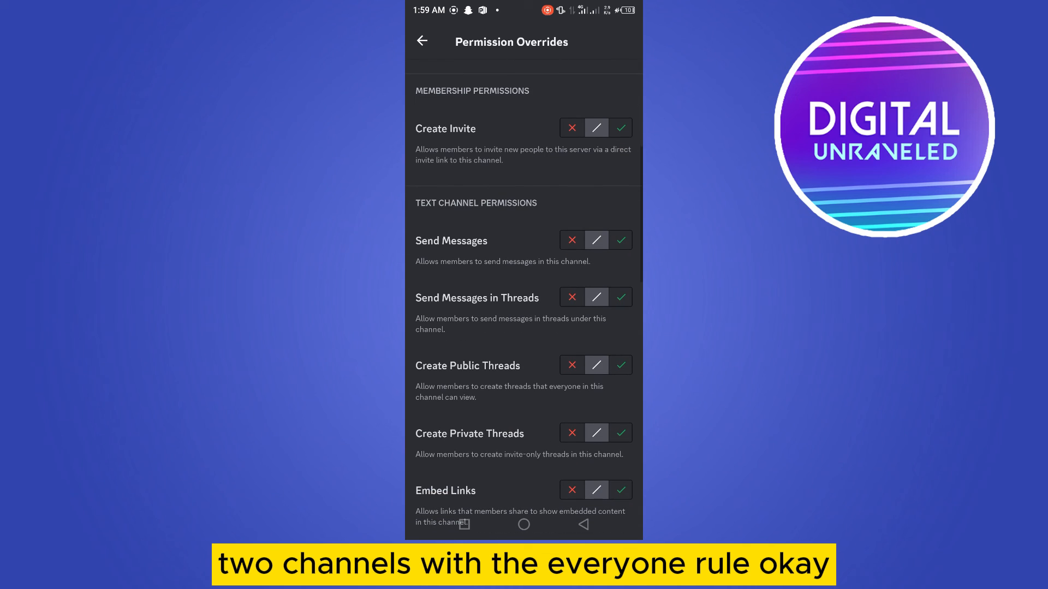
{"action": "left_click", "coordinate": [571, 240]}
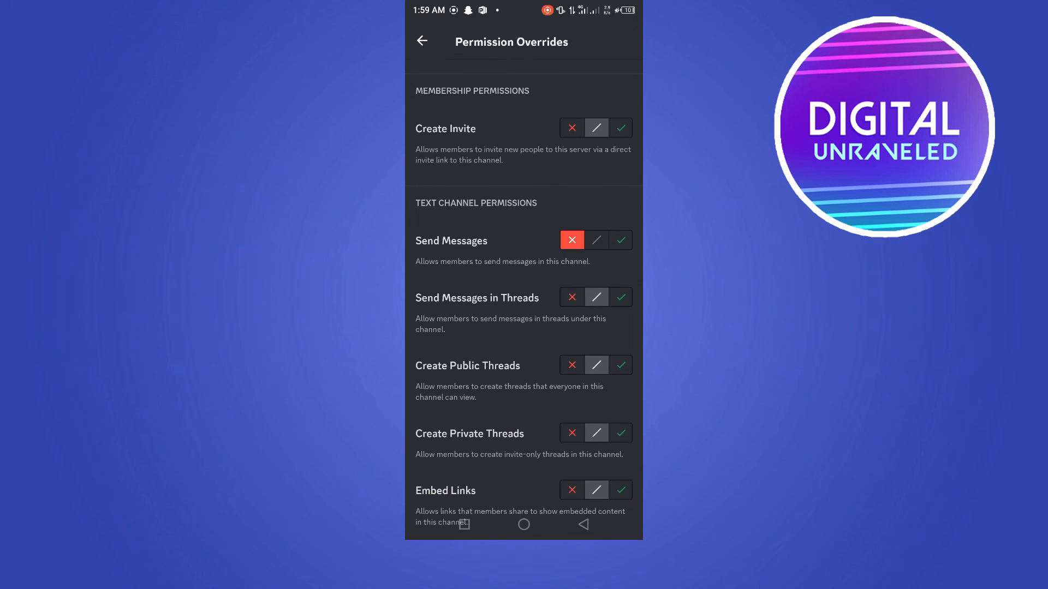
{"action": "left_click", "coordinate": [421, 40]}
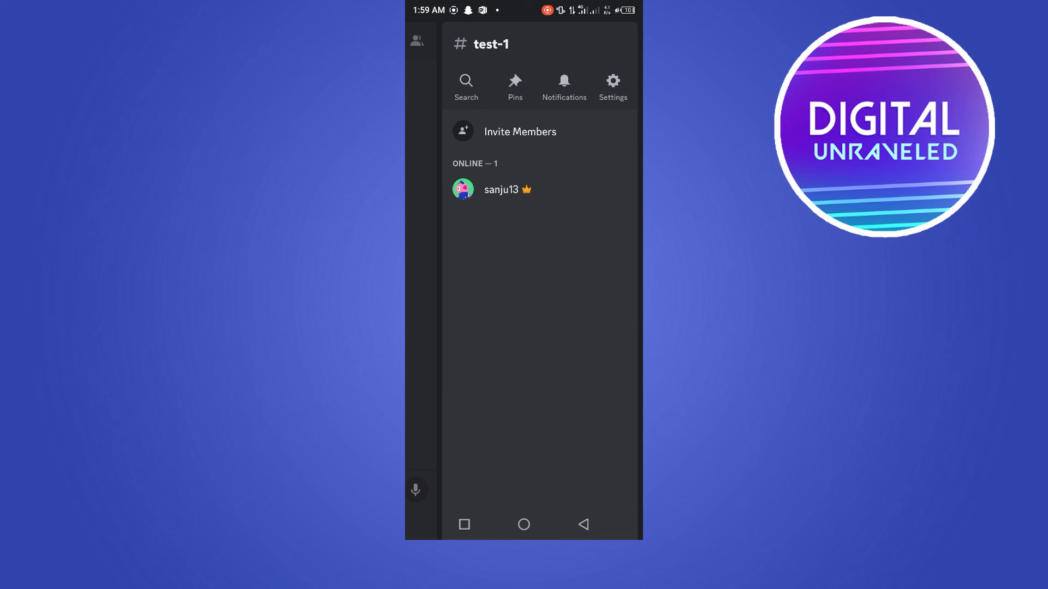